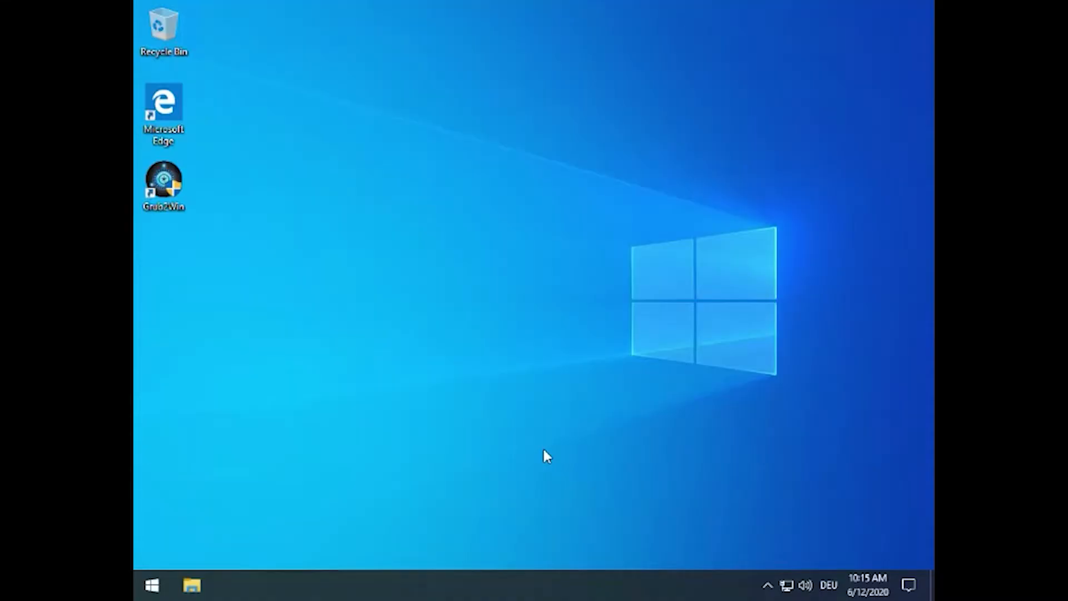
mouse_move(373, 406)
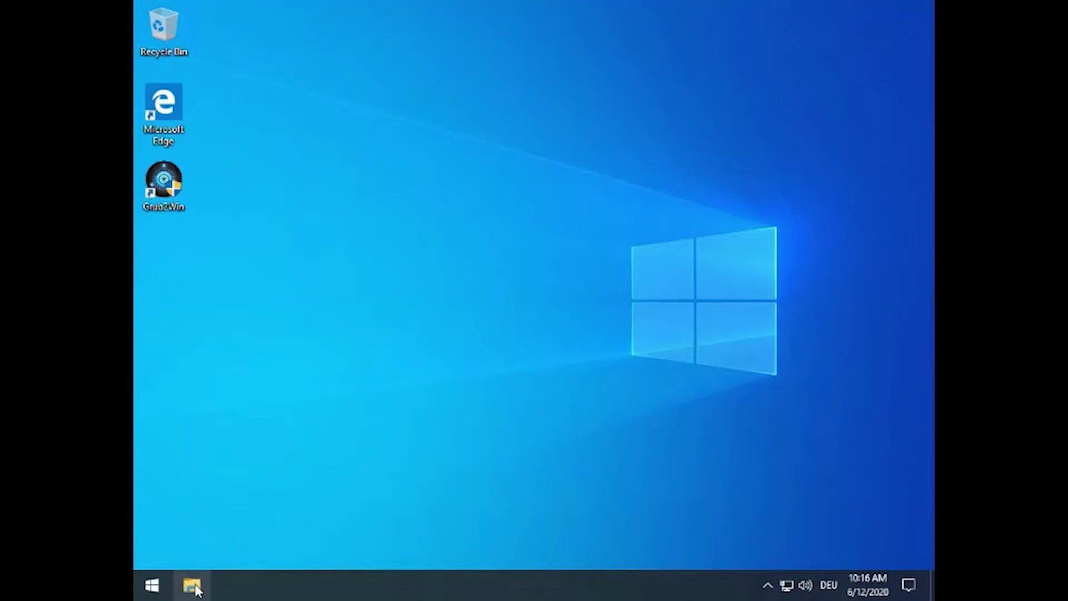
Open the C:\grub2 folder from File Explorer and briefly view its grub.cfg file.
click(192, 585)
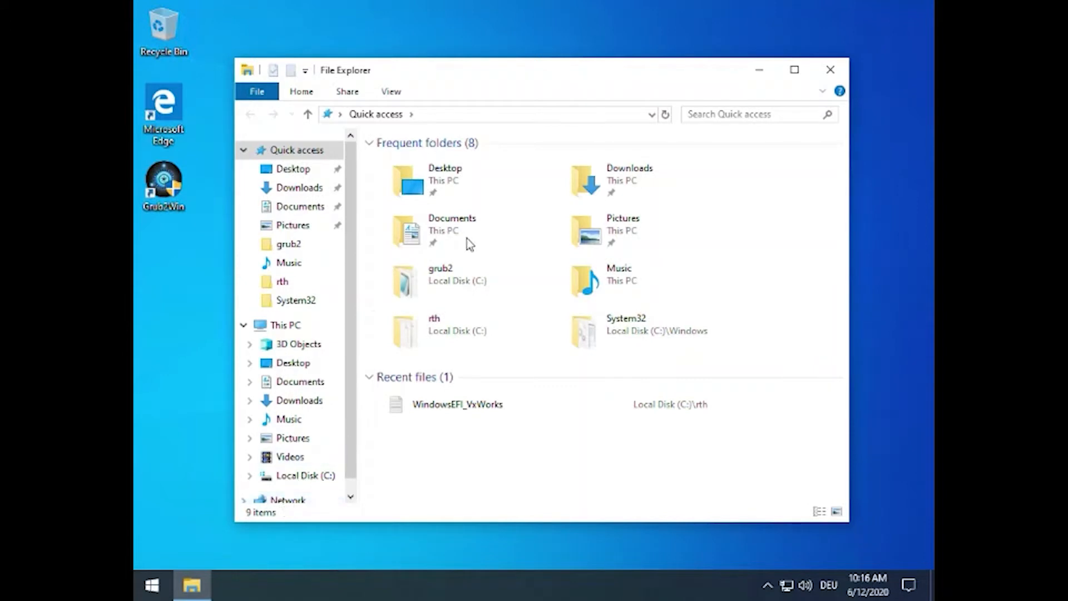
click(440, 277)
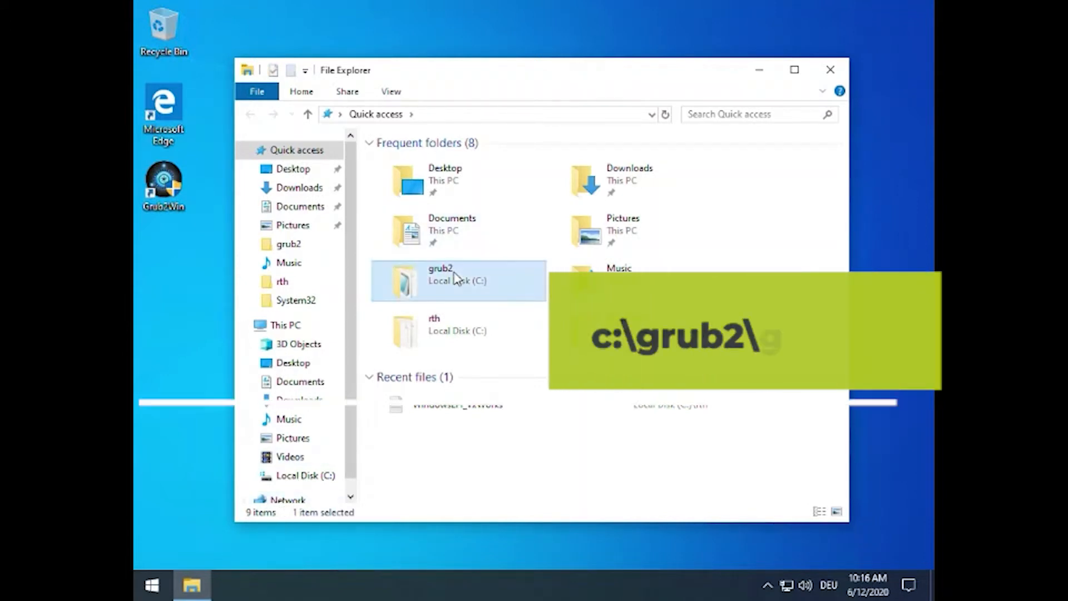
double_click(441, 274)
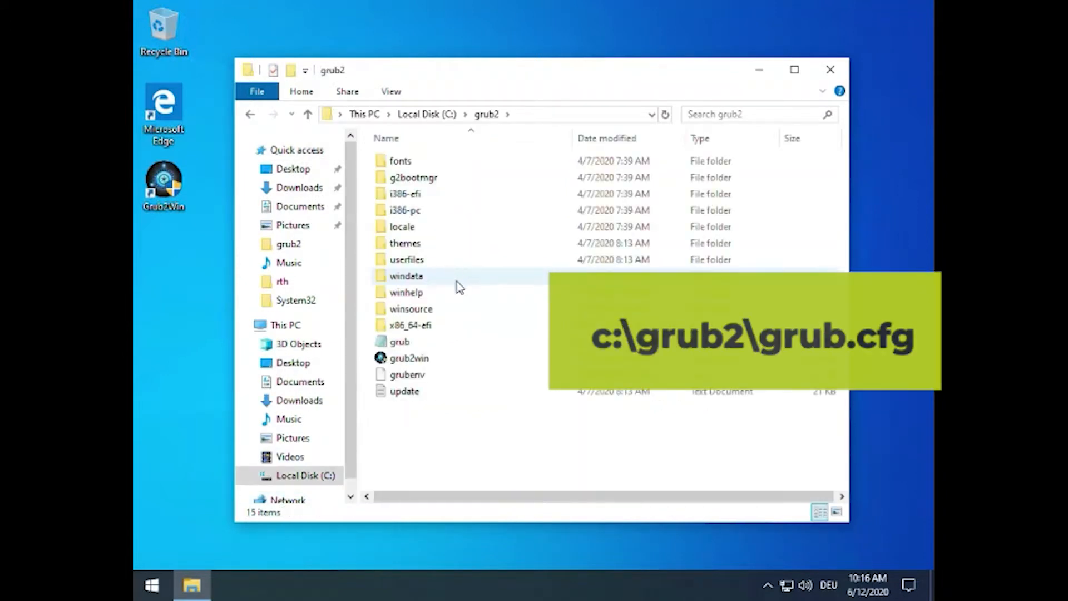
mouse_move(486, 408)
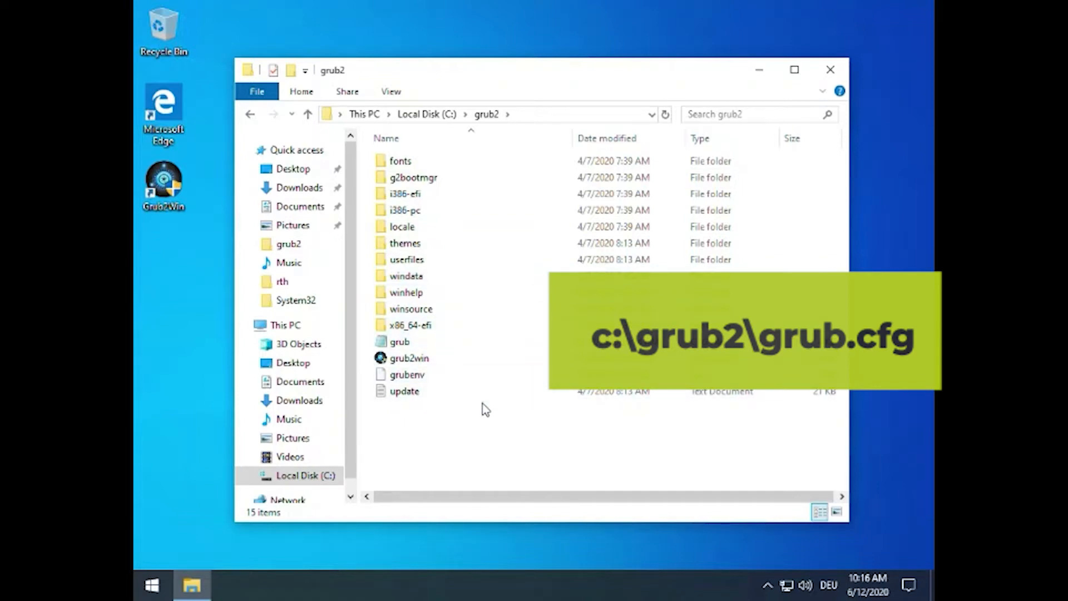
click(400, 341)
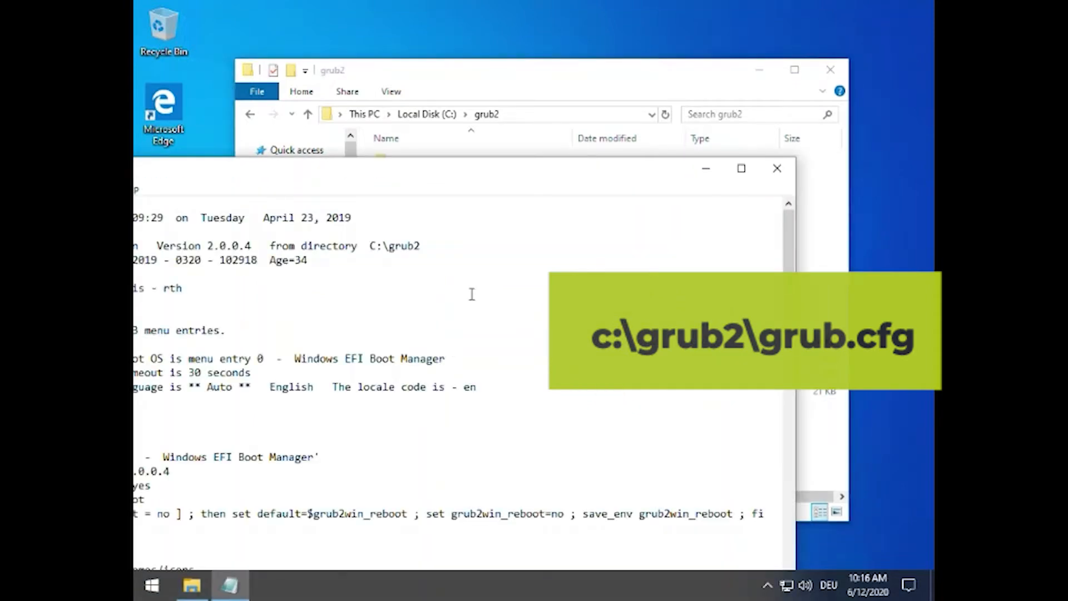
click(776, 168)
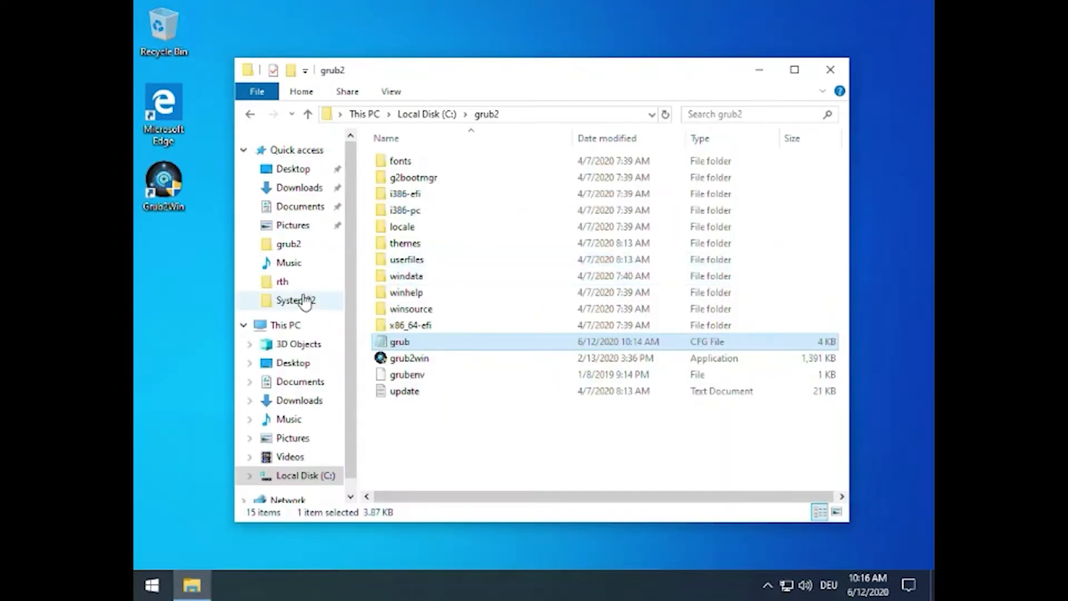
Open the C:\rth folder and single out its WindowsEFI_VxWorks text document.
click(282, 280)
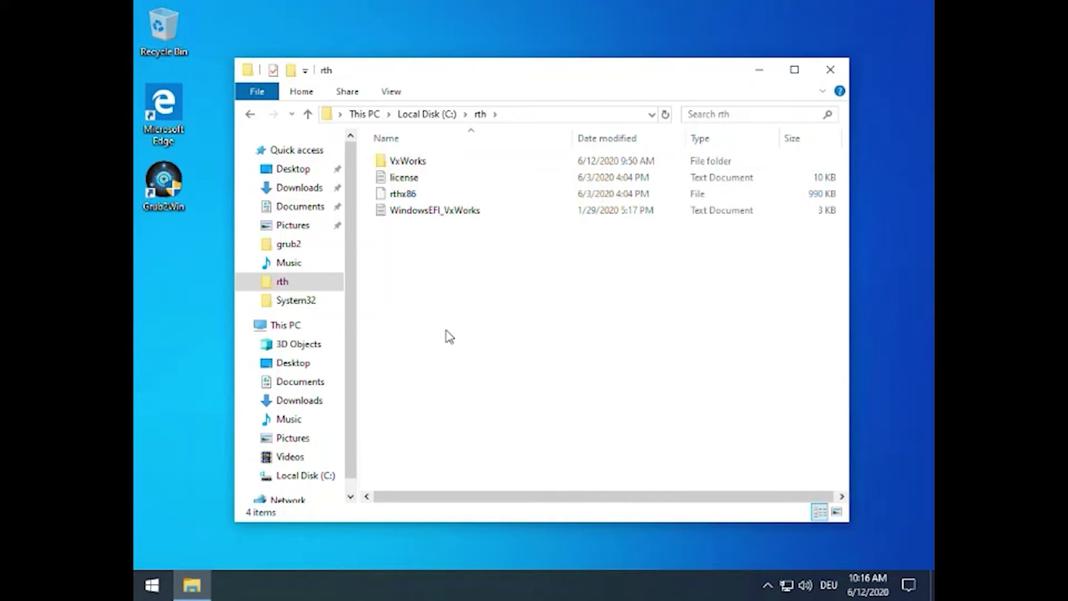
click(434, 210)
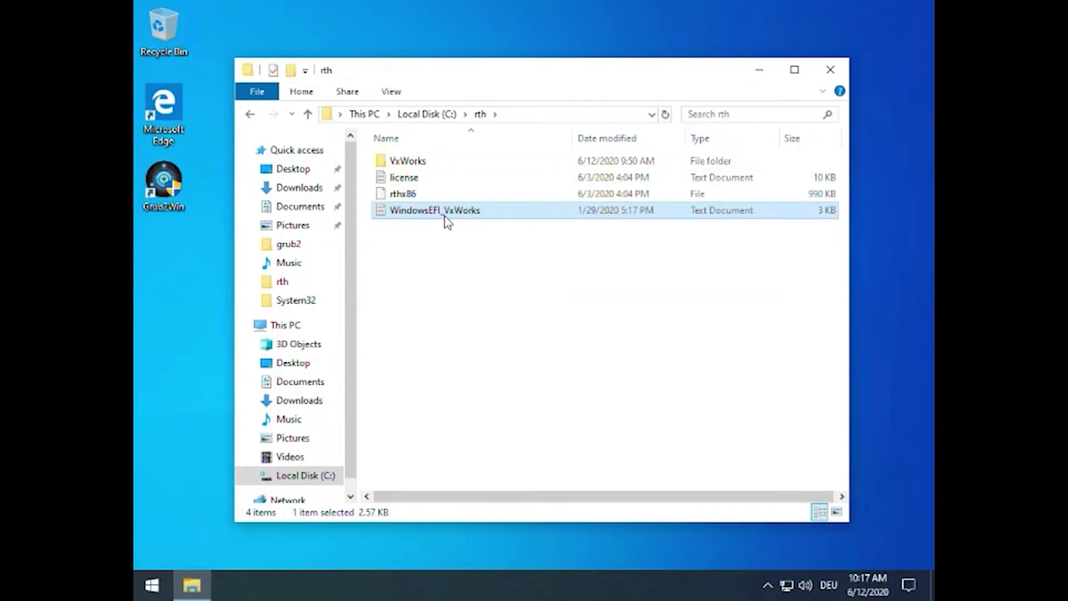
double_click(434, 210)
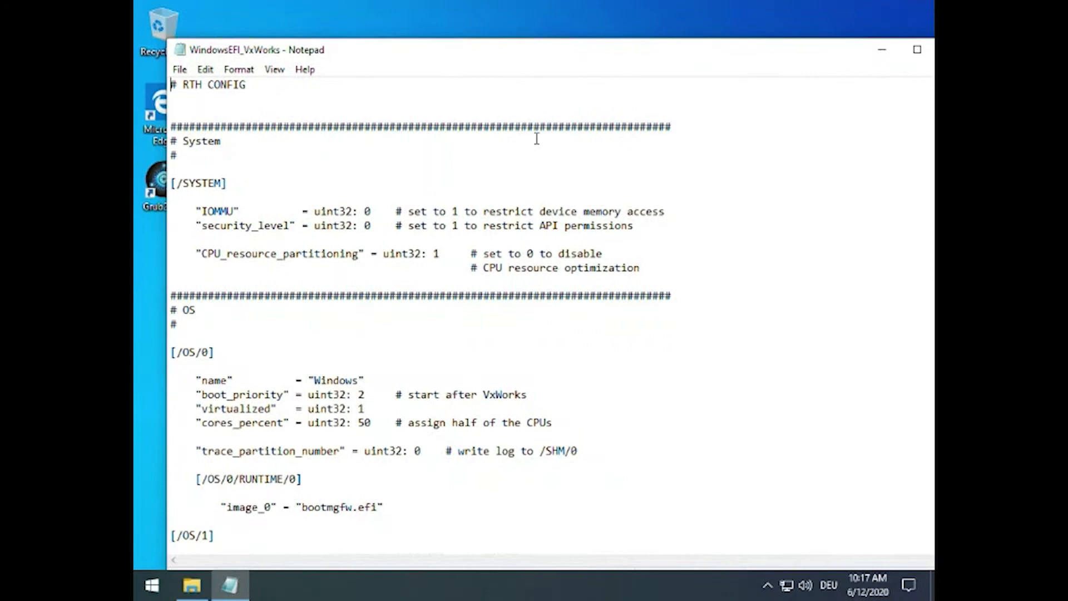
scroll(down, 3)
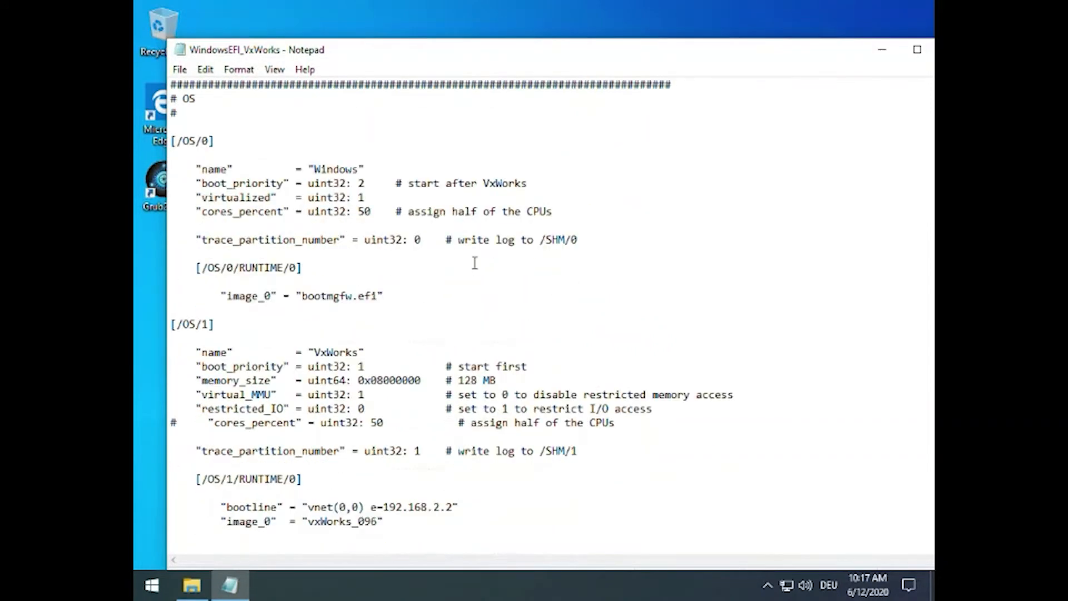
scroll(down, 3)
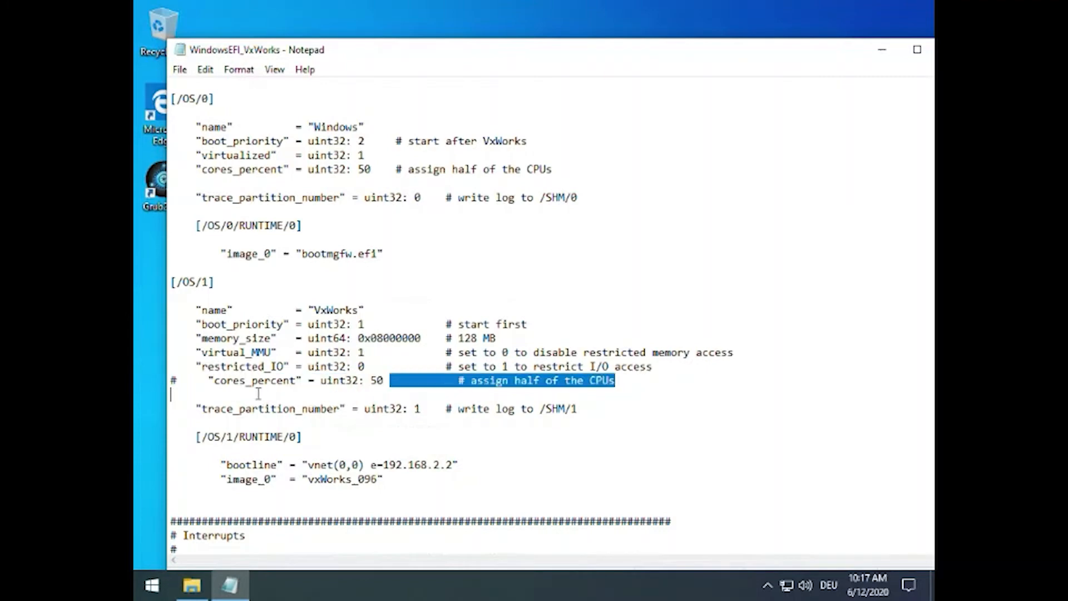
scroll(down, 3)
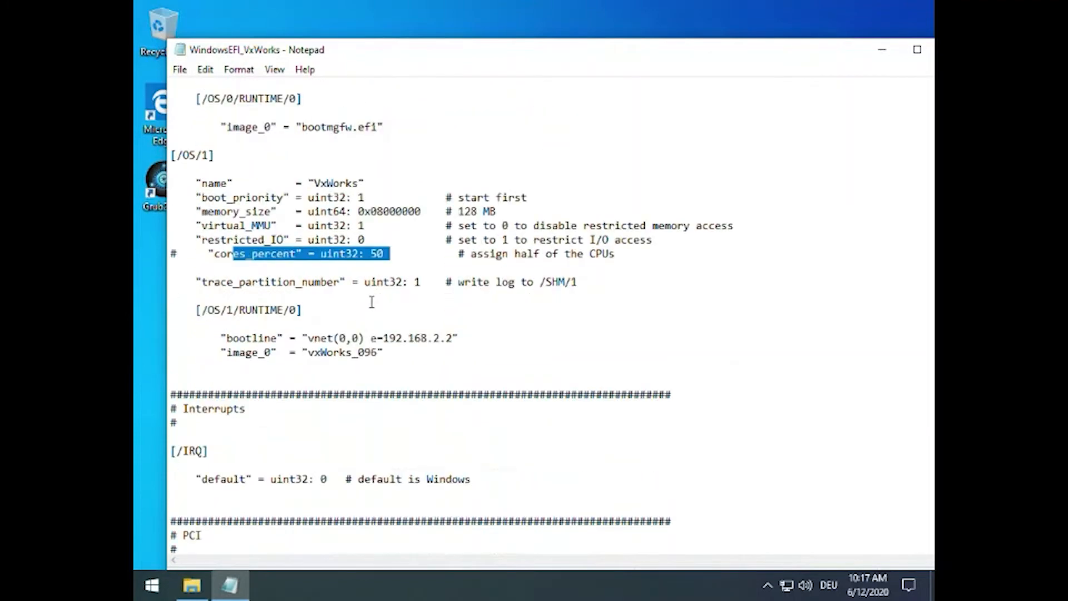
scroll(down, 3)
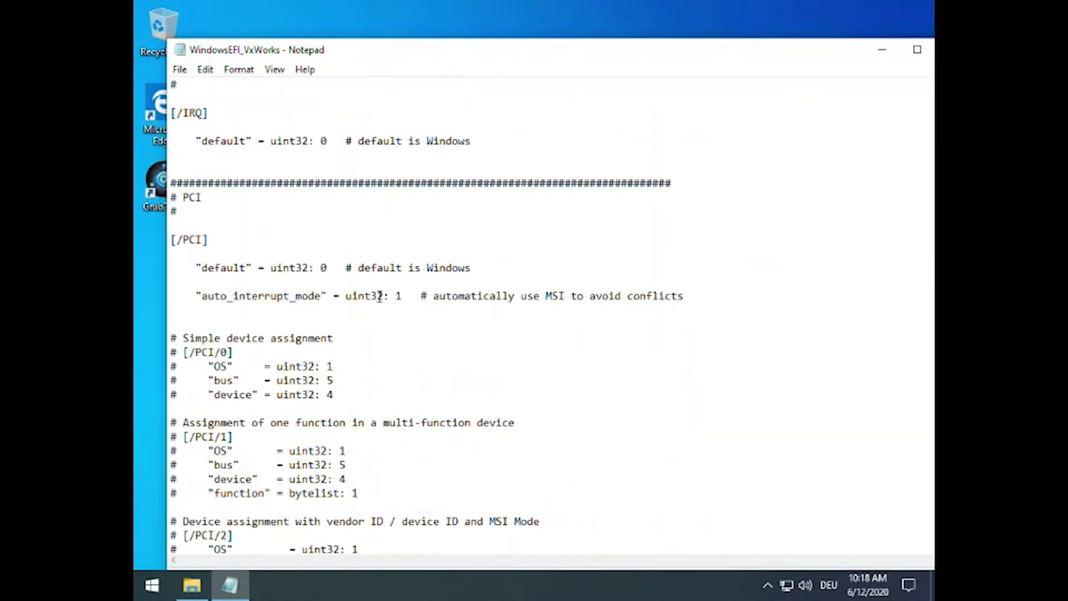
scroll(down, 3)
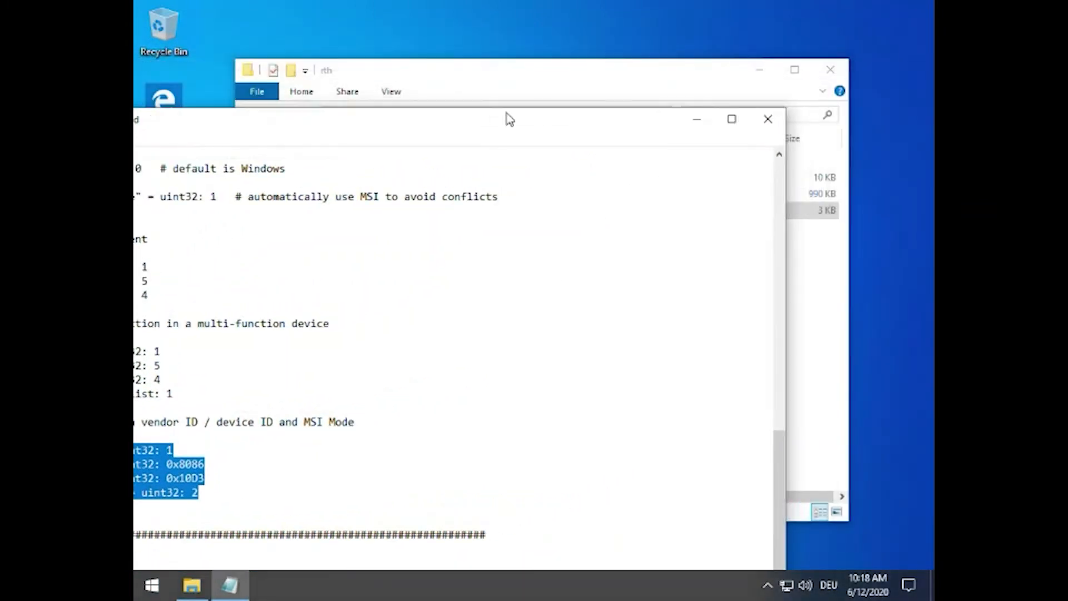
mouse_move(768, 119)
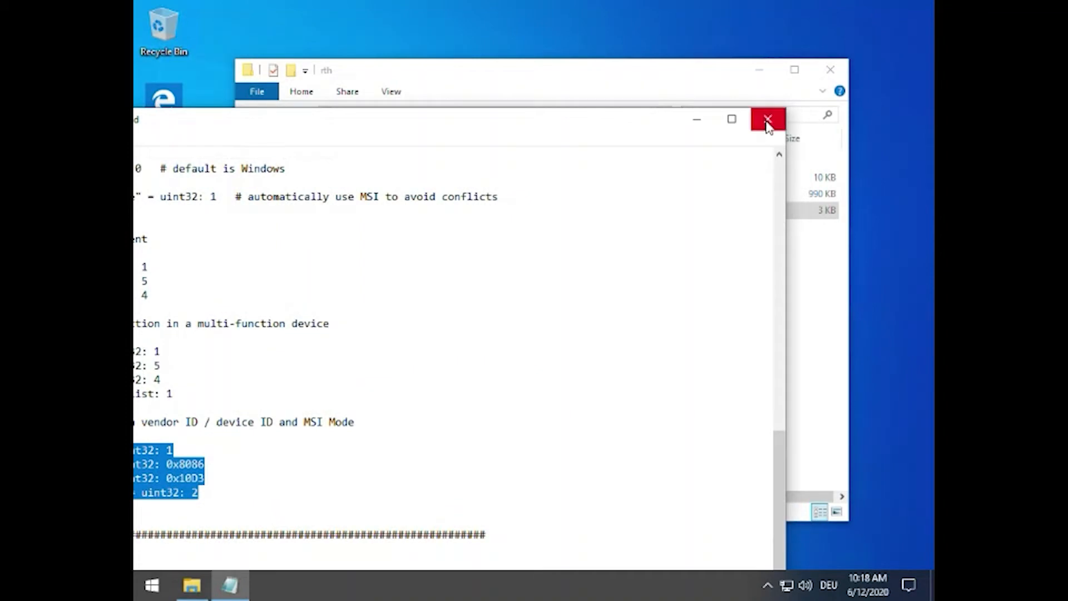
click(767, 119)
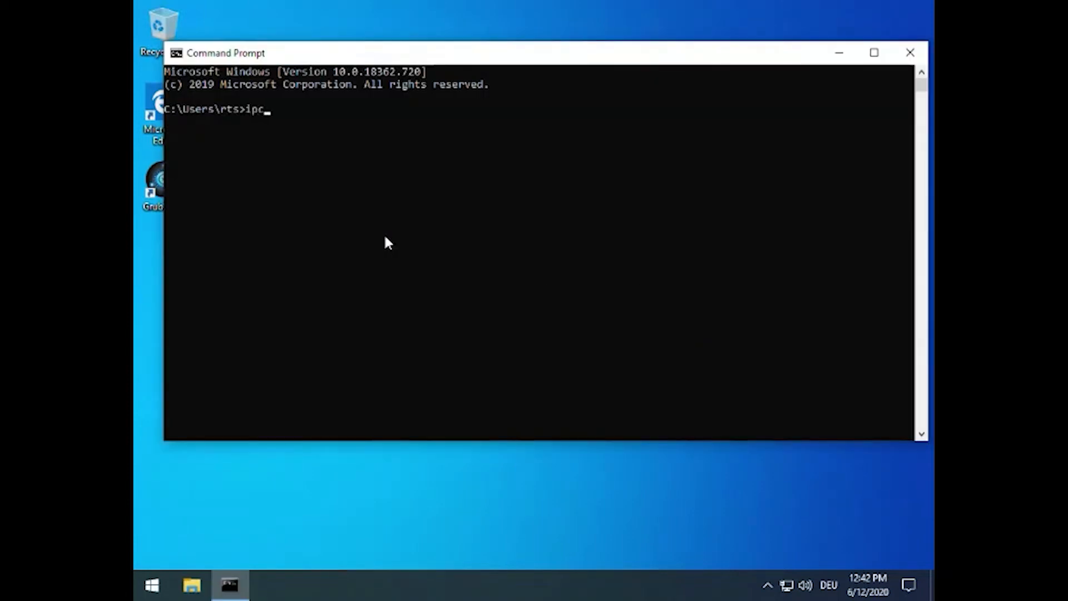
Run ipconfig to list the Ethernet adapters and their IPv4 addresses.
text(onf)
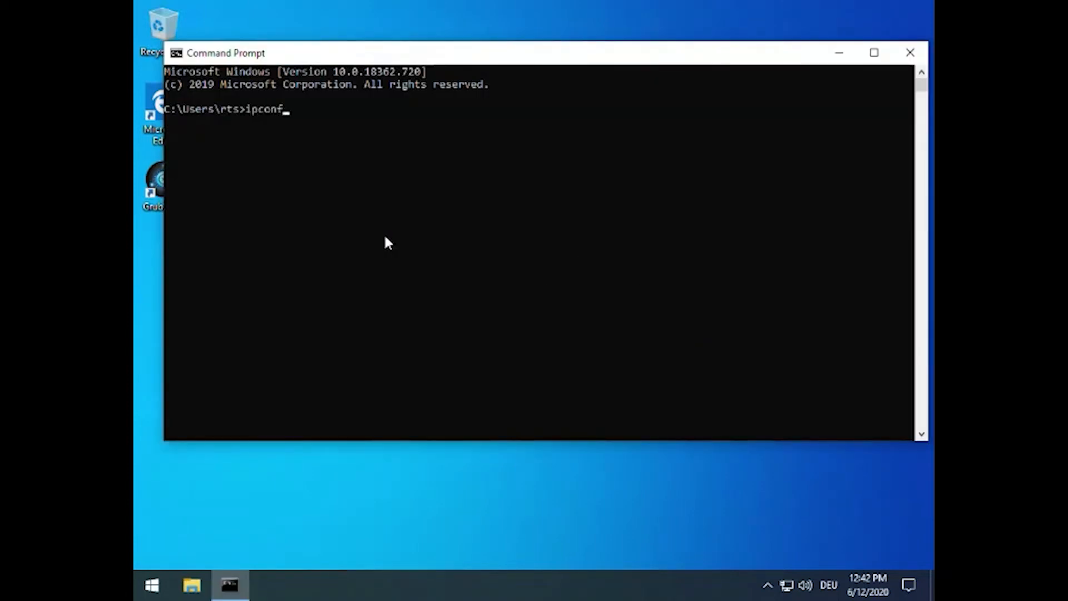
key(Return)
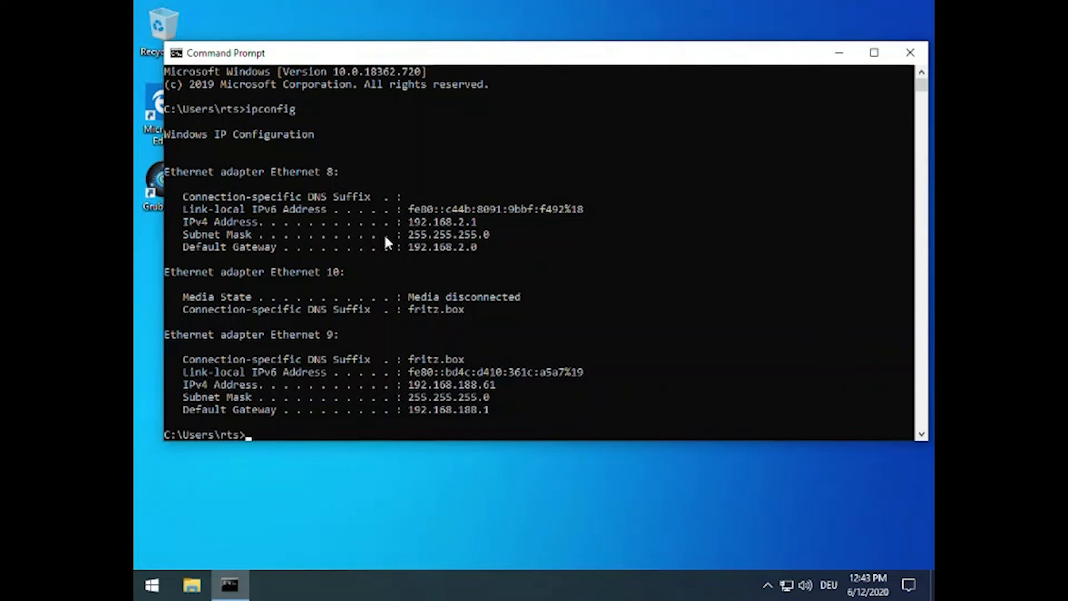
mouse_move(409, 230)
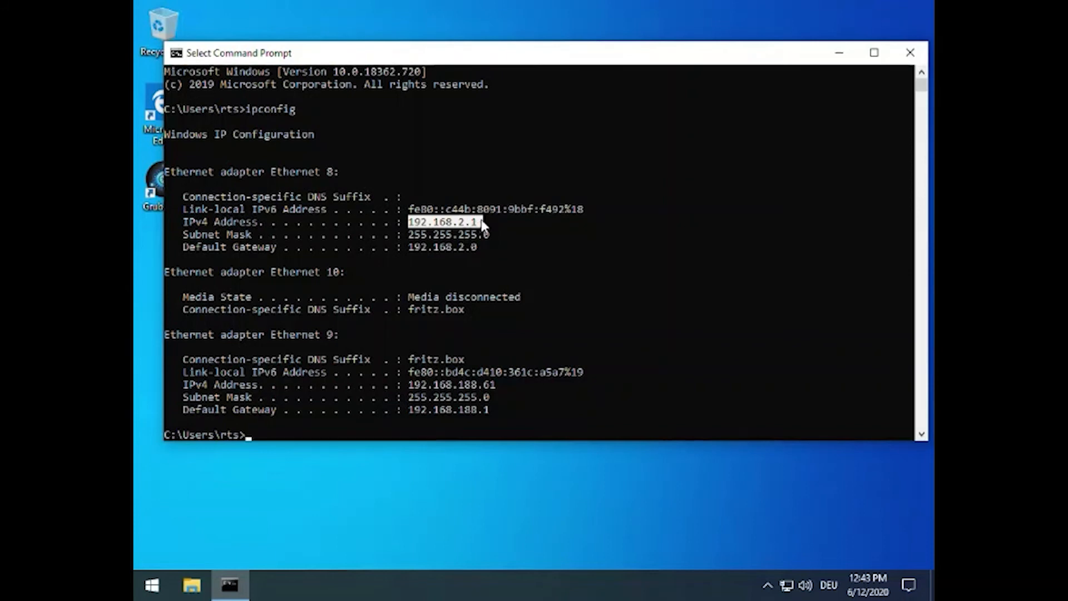
mouse_move(563, 178)
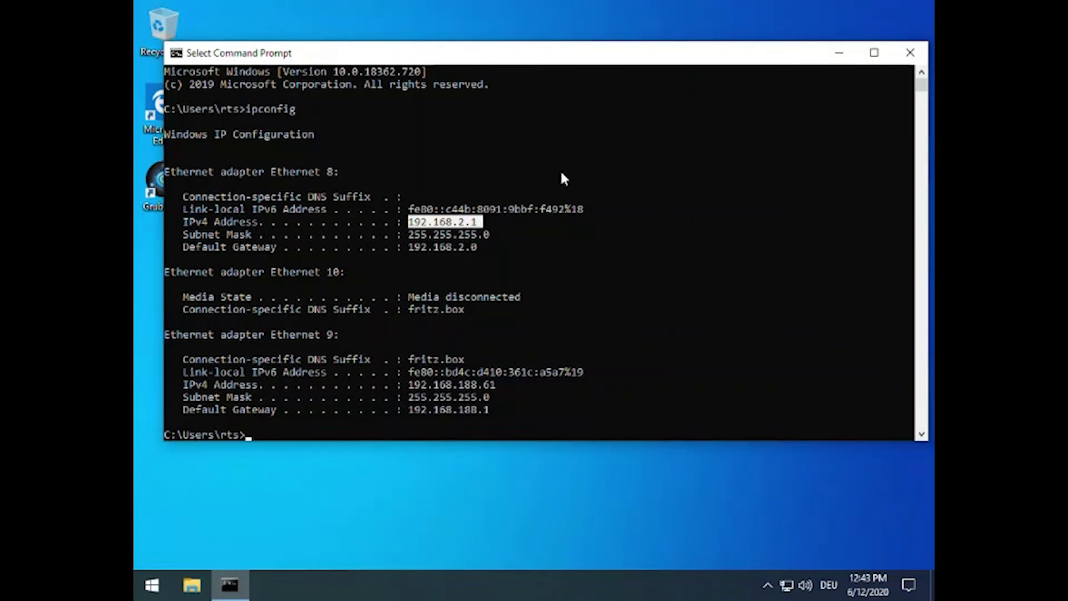